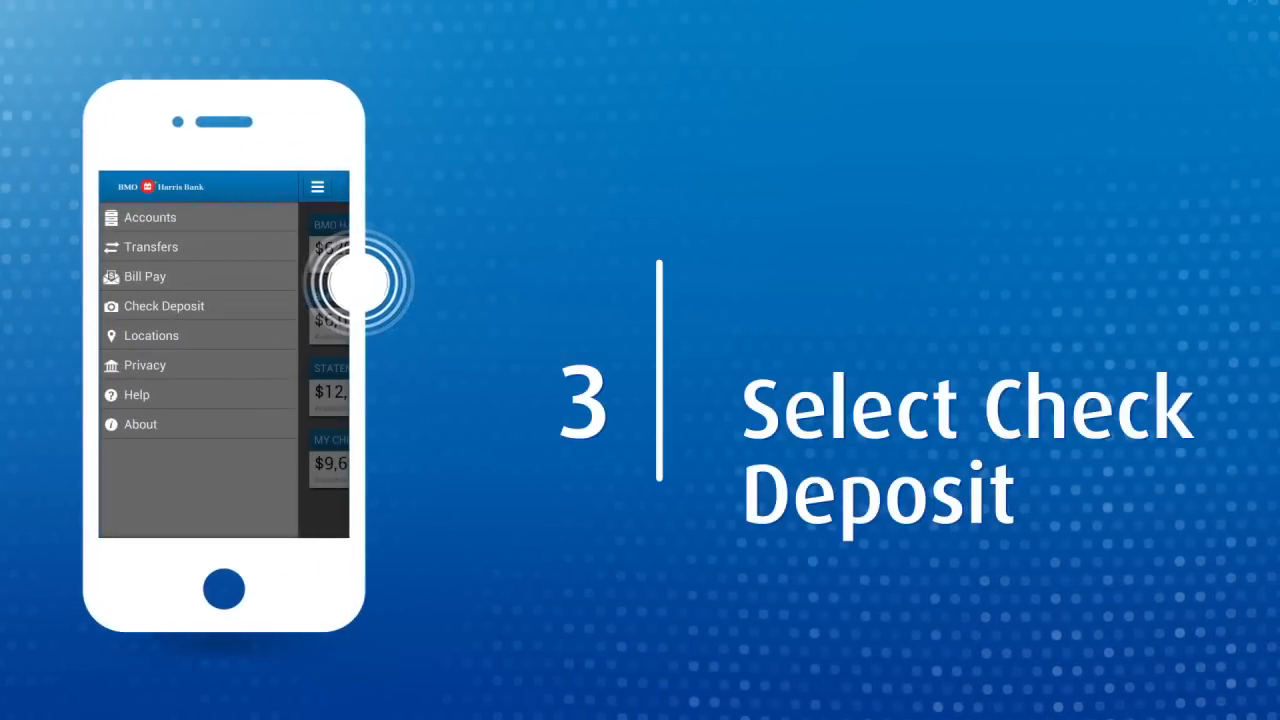
- Select Check Deposit from the navigation menu to start a mobile check deposit
click(164, 305)
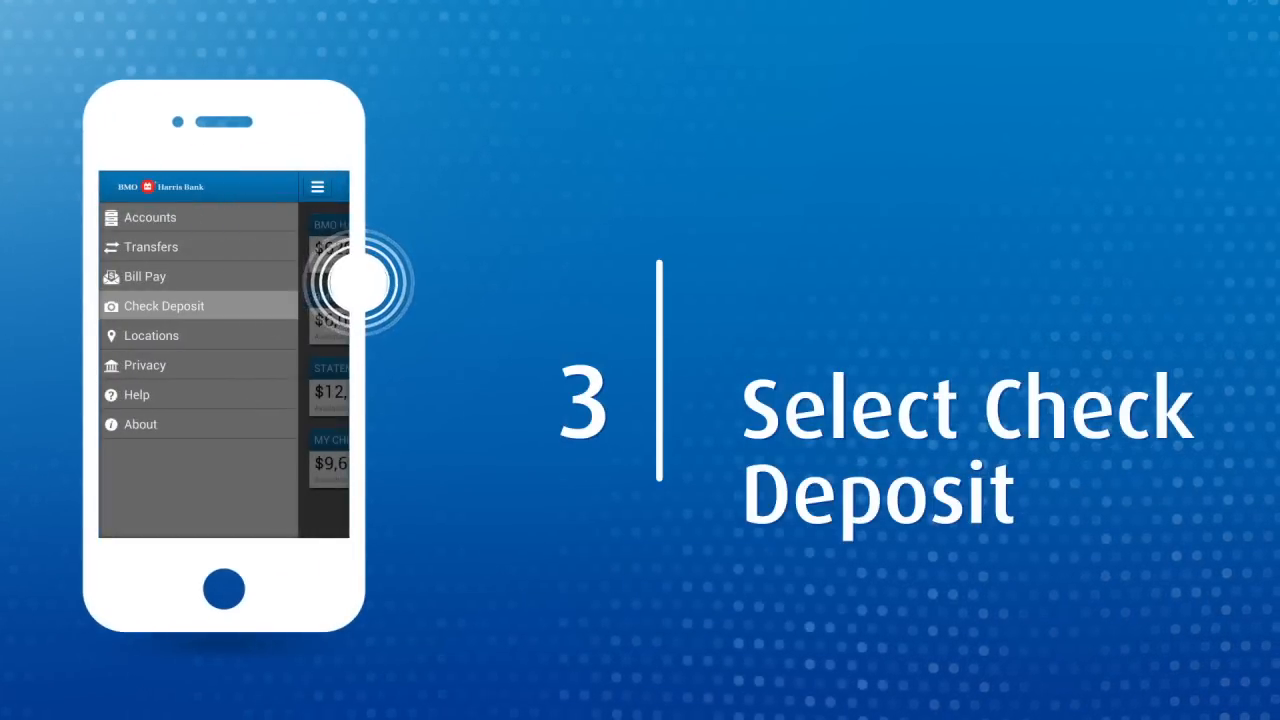